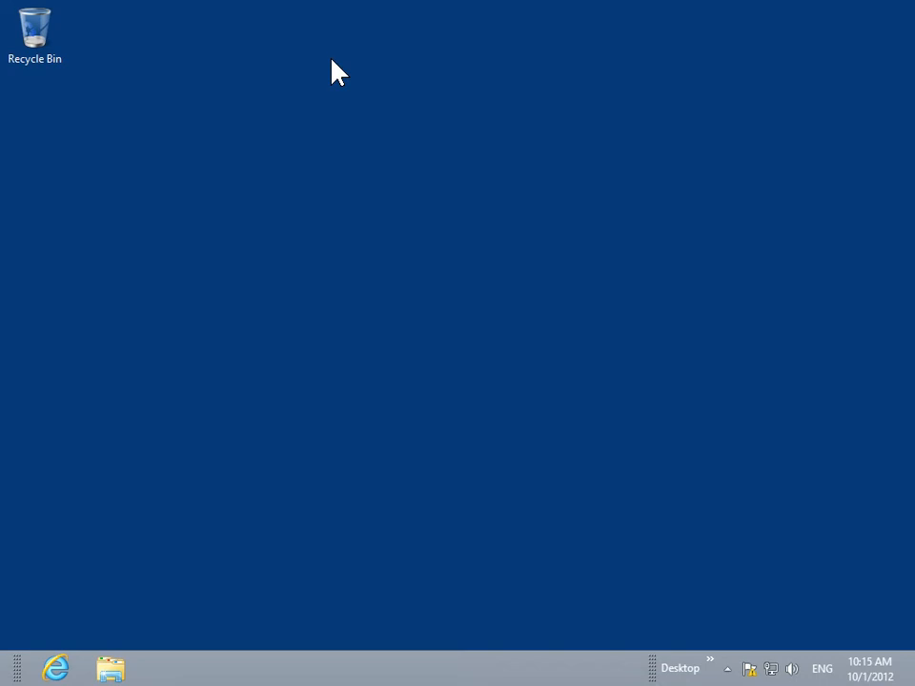
{"action": "mouse_move", "coordinate": [339, 78]}
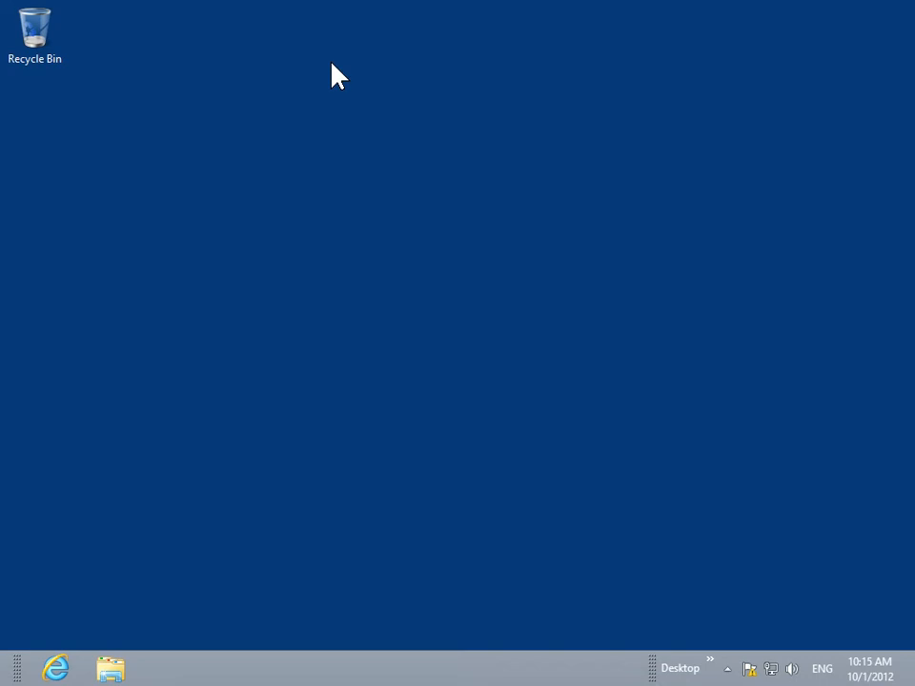
{"action": "mouse_move", "coordinate": [179, 74]}
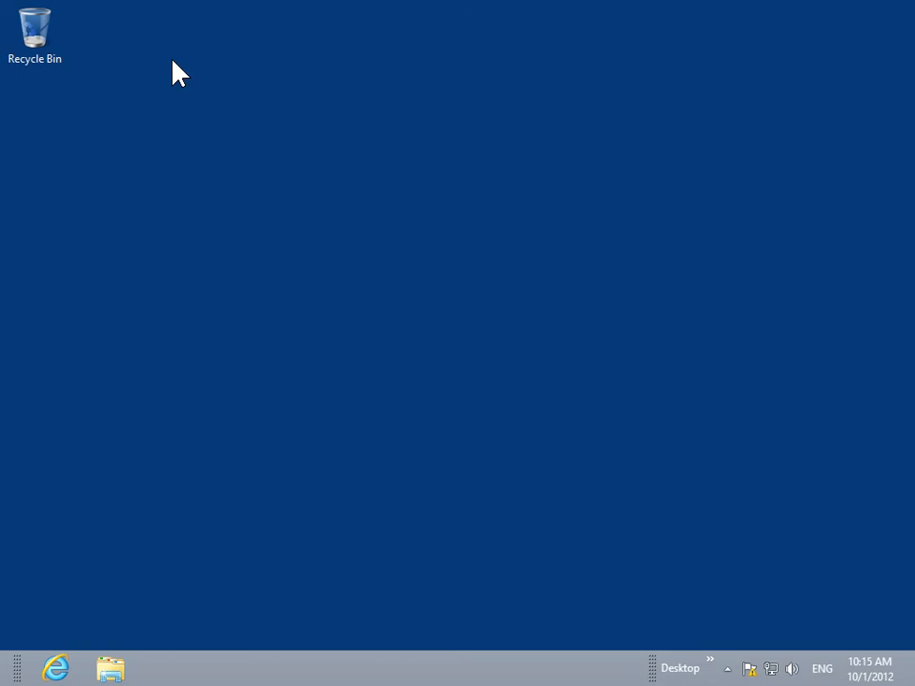
Bring up Properties for the Recycle Bin from its desktop context menu
{"action": "right_click", "coordinate": [35, 29]}
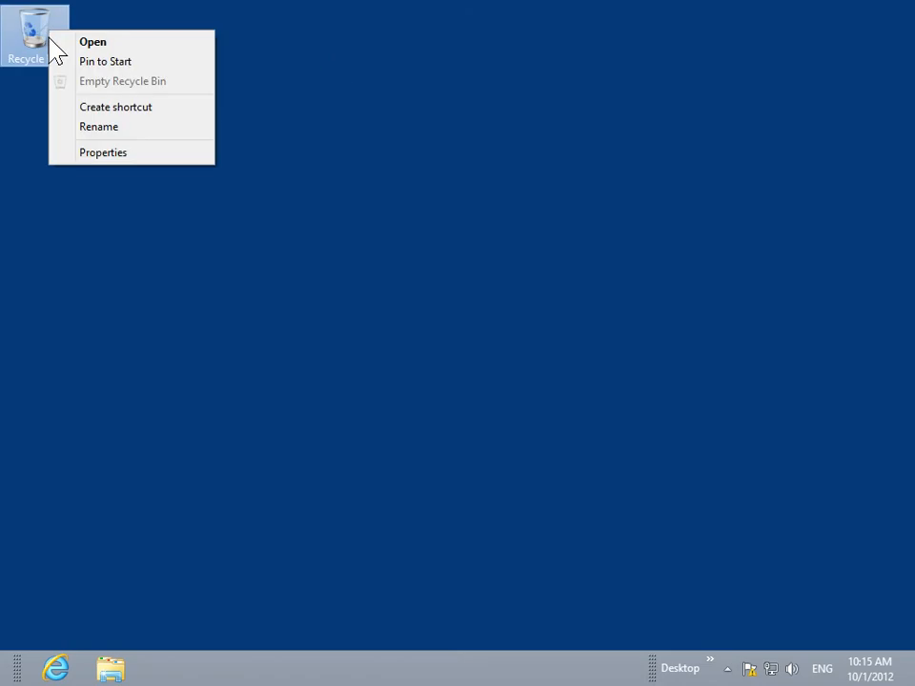
{"action": "mouse_move", "coordinate": [114, 107]}
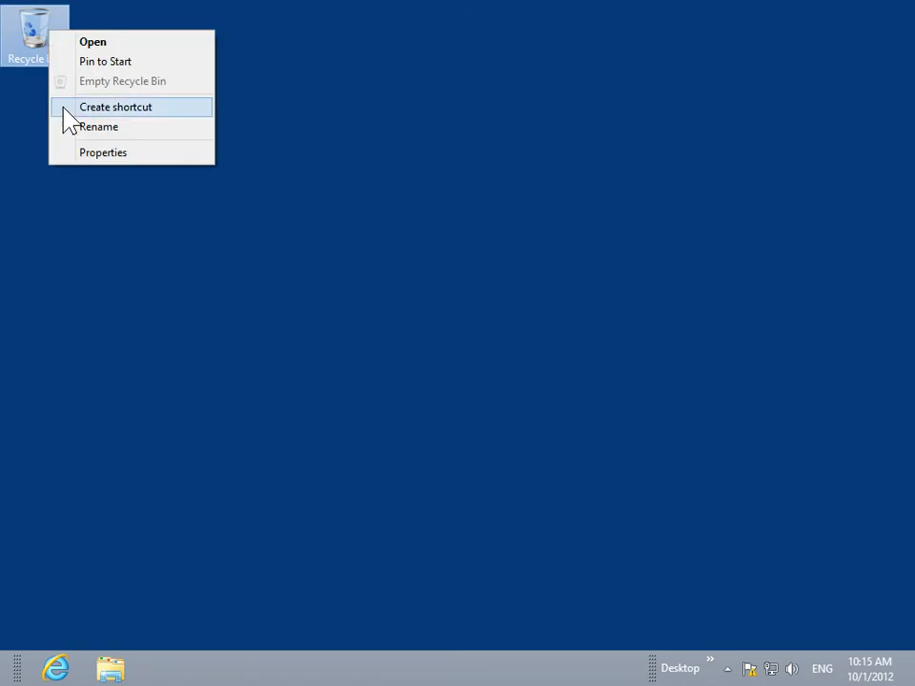
{"action": "left_click", "coordinate": [103, 153]}
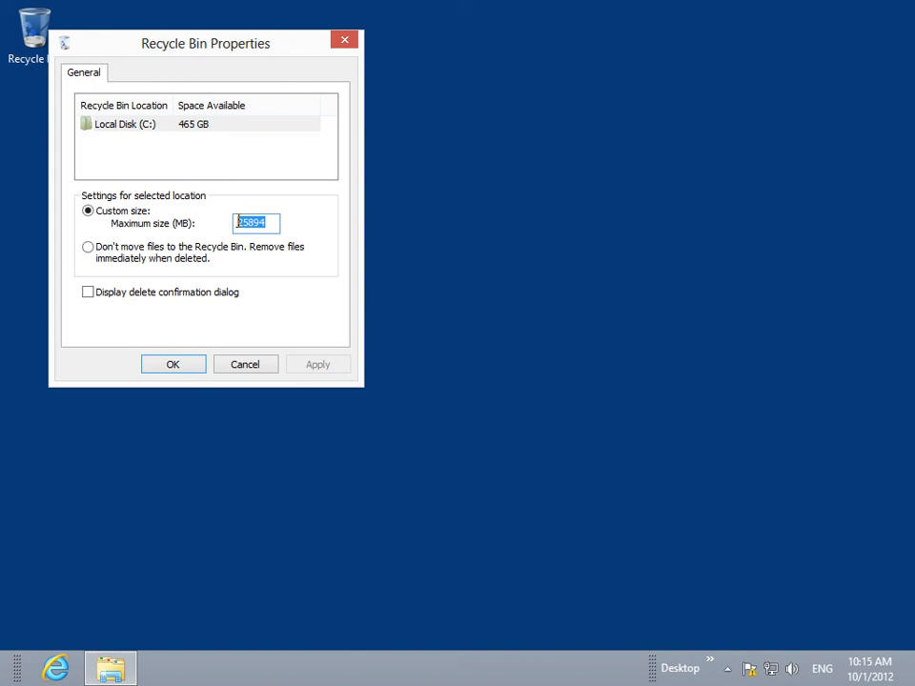
Enter 15000 MB as the custom maximum size for Local Disk (C:)
{"action": "type", "text": "15000"}
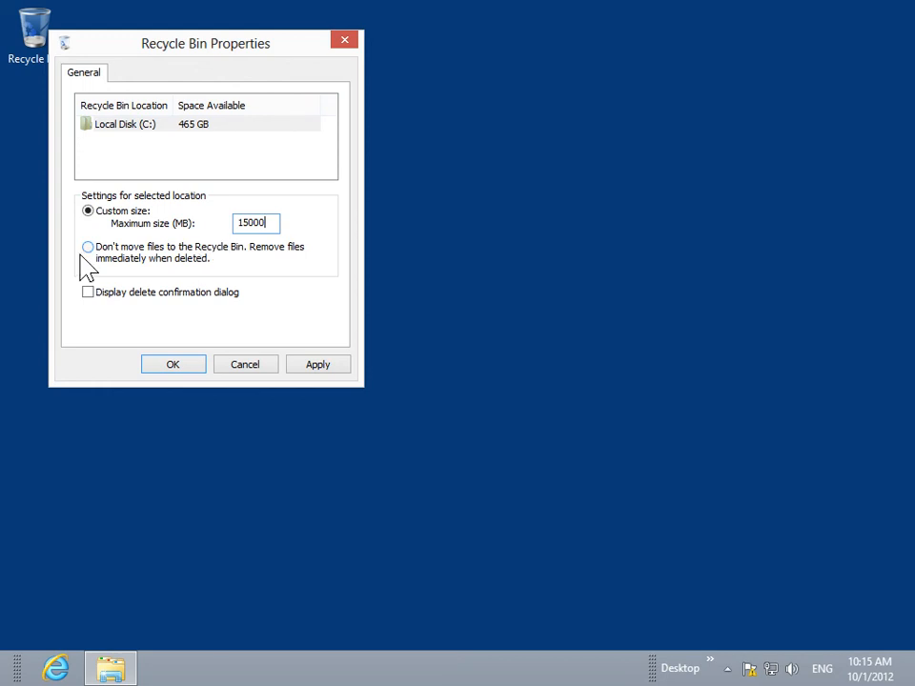
{"action": "mouse_move", "coordinate": [95, 259]}
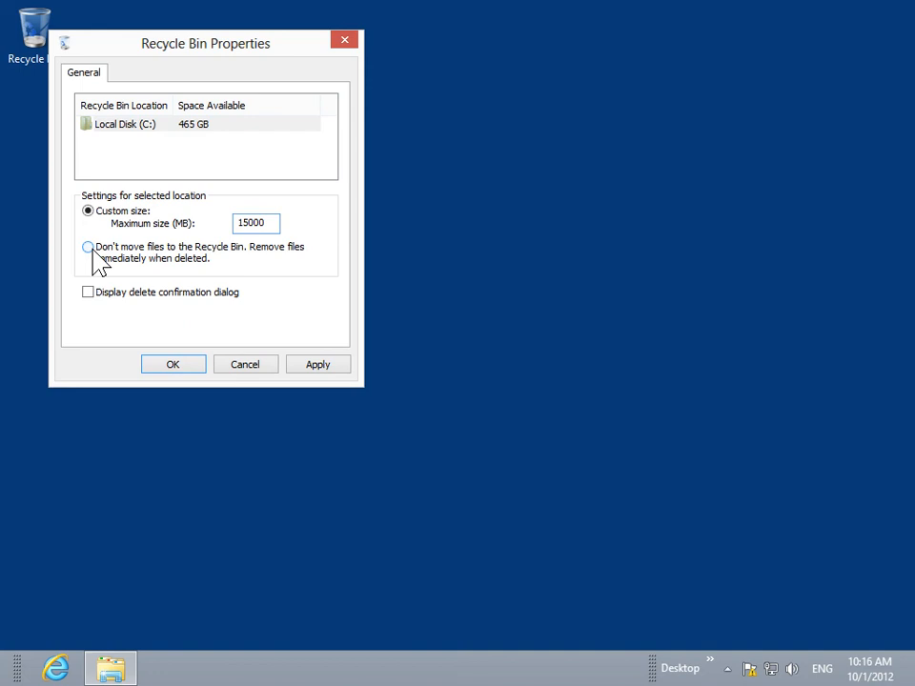
Enable 'Display delete confirmation dialog' and confirm the 15000 MB settings with OK
{"action": "left_click", "coordinate": [256, 221]}
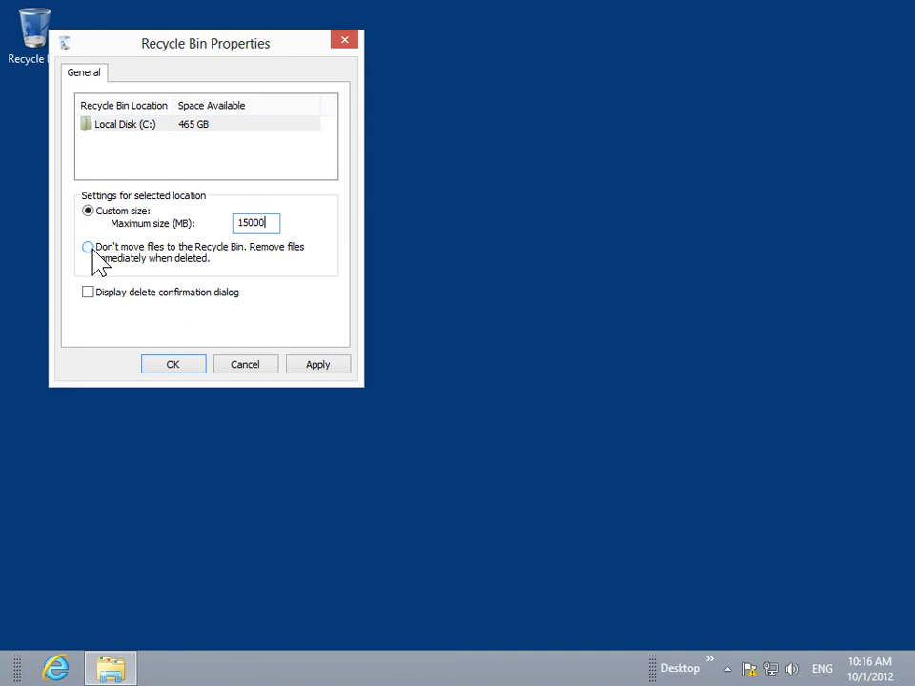
{"action": "left_click", "coordinate": [88, 291]}
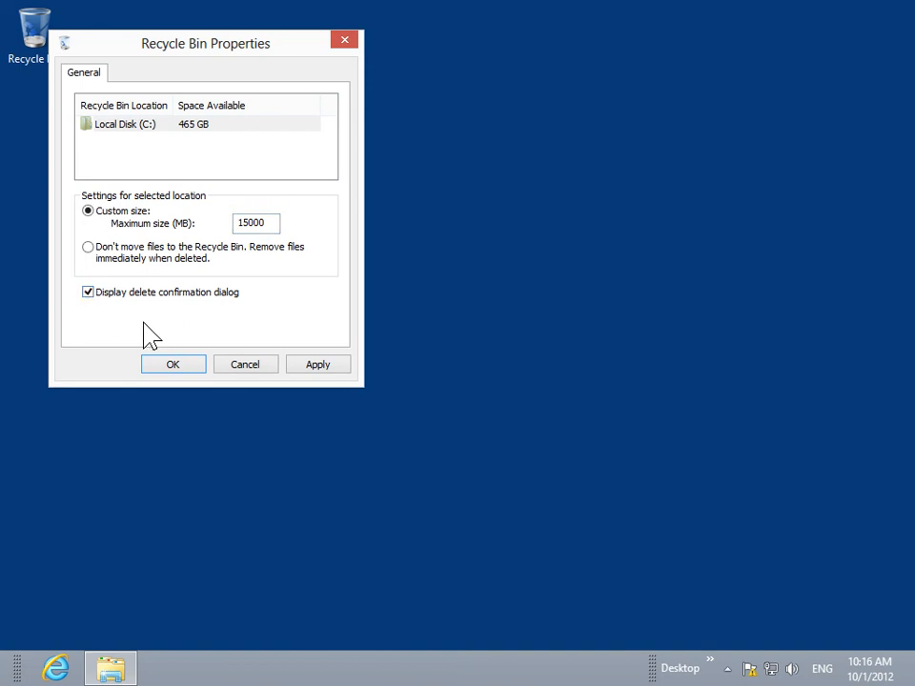
{"action": "left_click", "coordinate": [171, 364]}
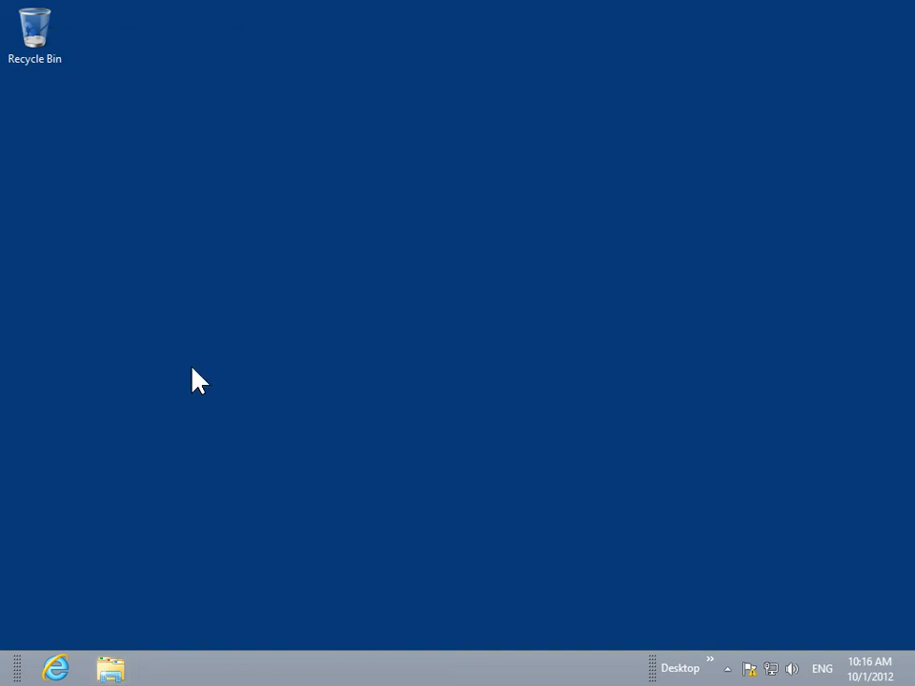